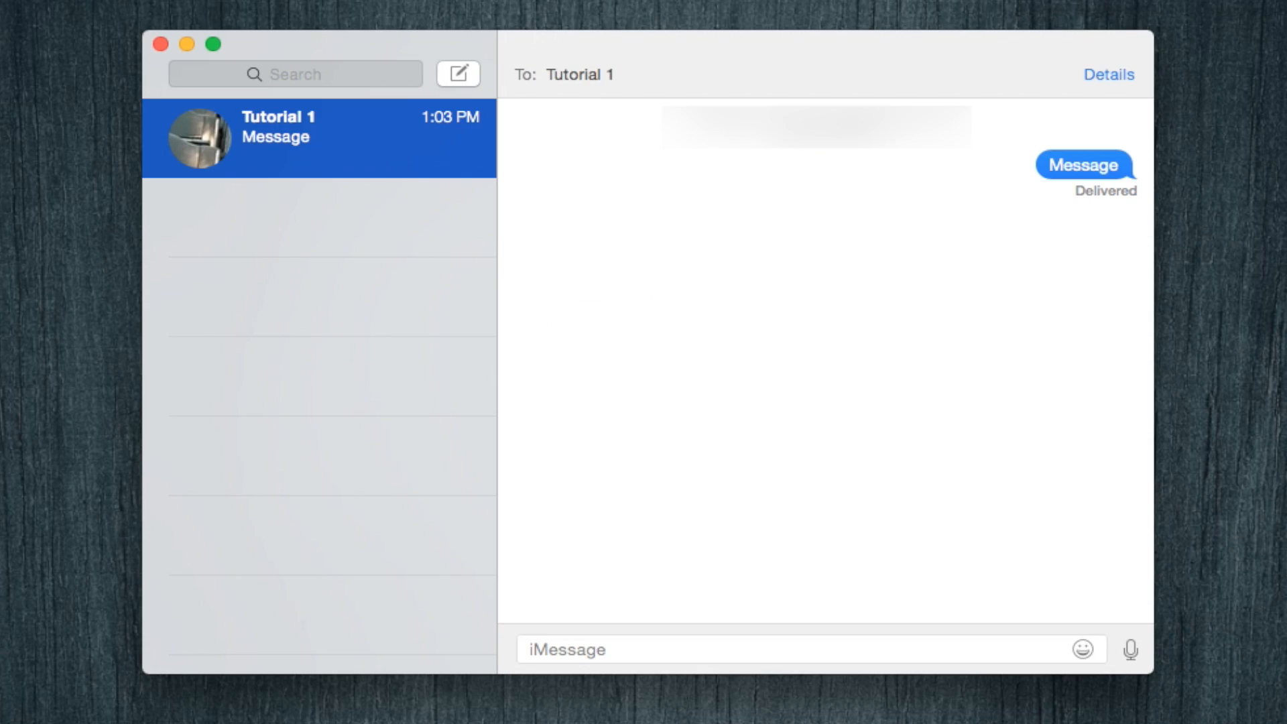
pyautogui.moveTo(780, 337)
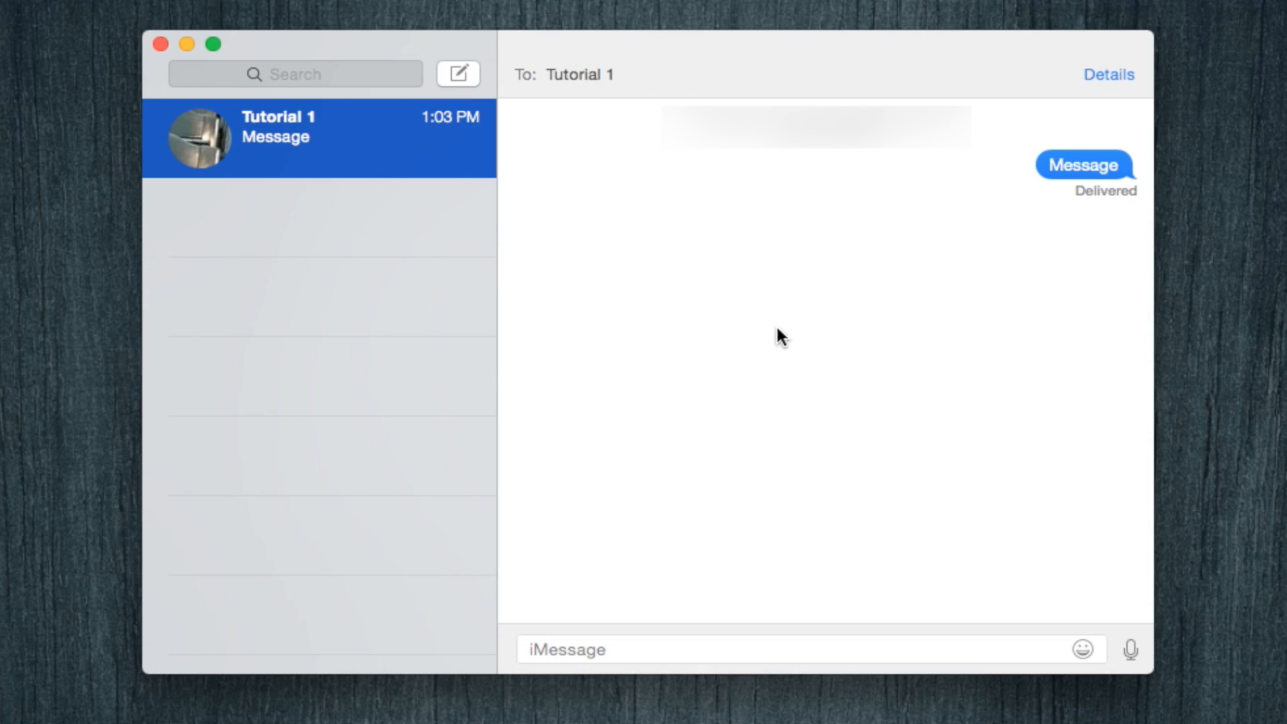
pyautogui.moveTo(1093, 77)
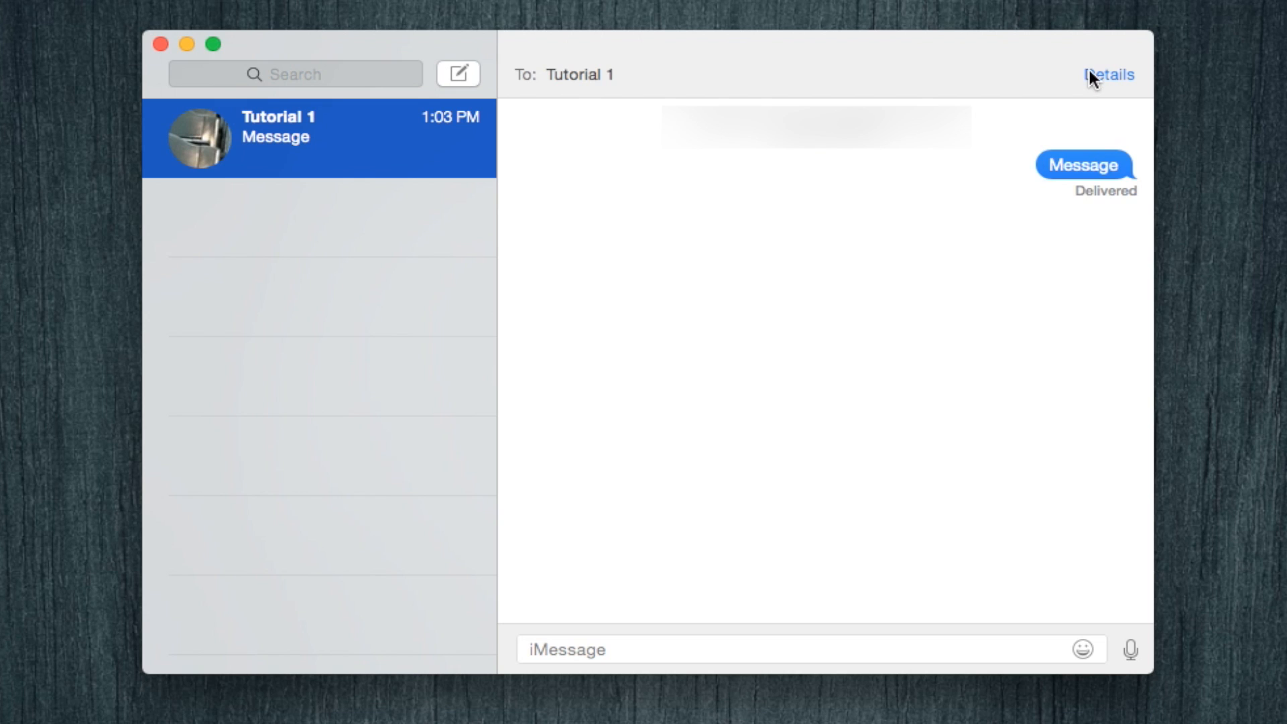
# - Open the Tutorial 1 conversation's details popover
pyautogui.click(1109, 74)
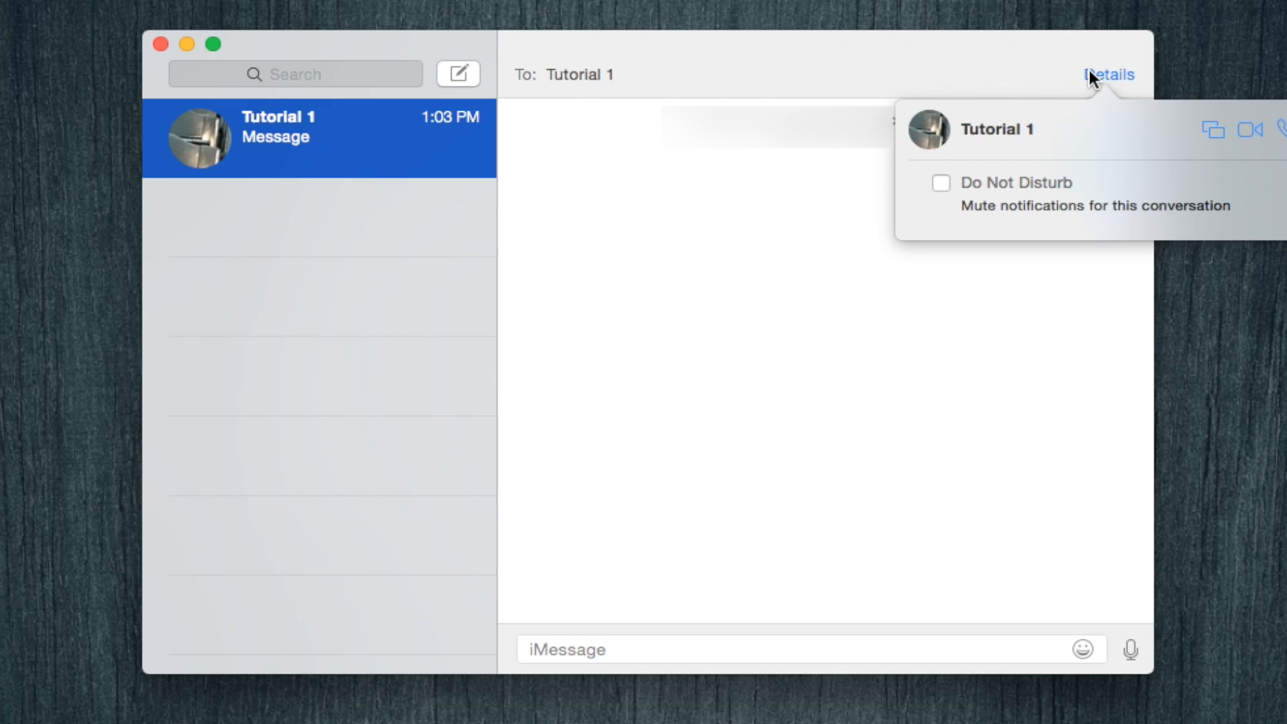
pyautogui.moveTo(1216, 146)
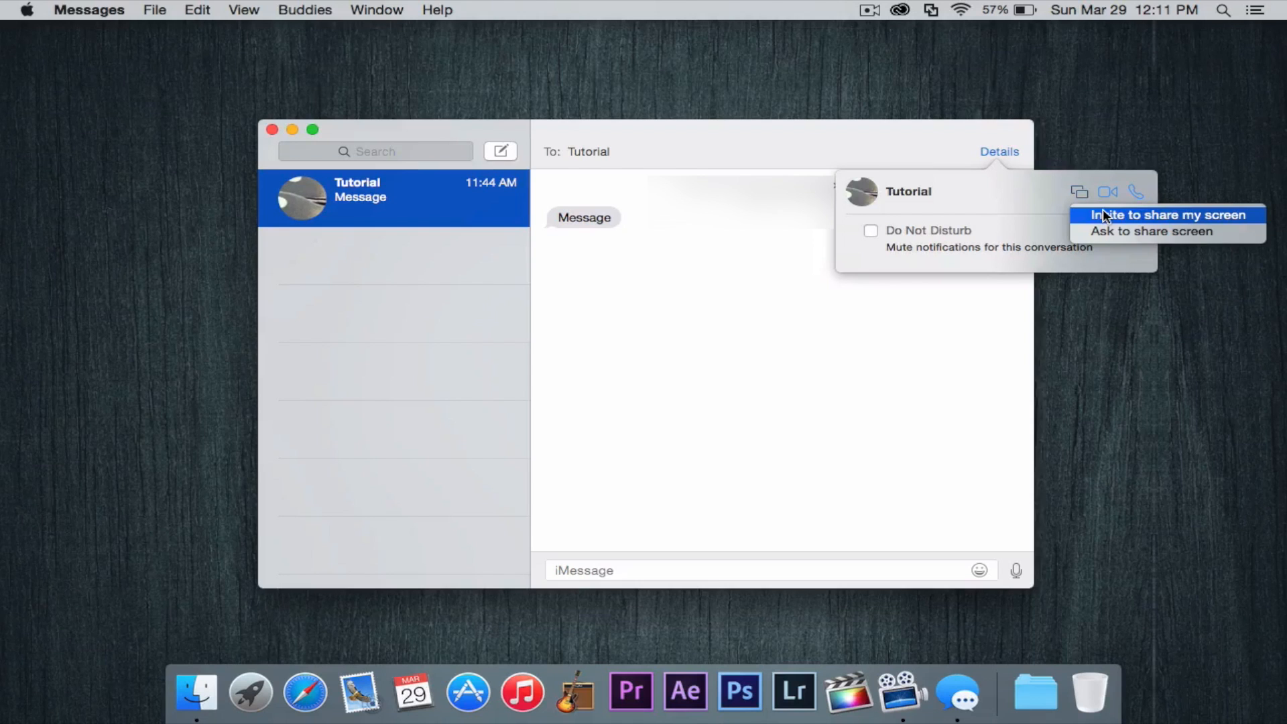
pyautogui.moveTo(1149, 231)
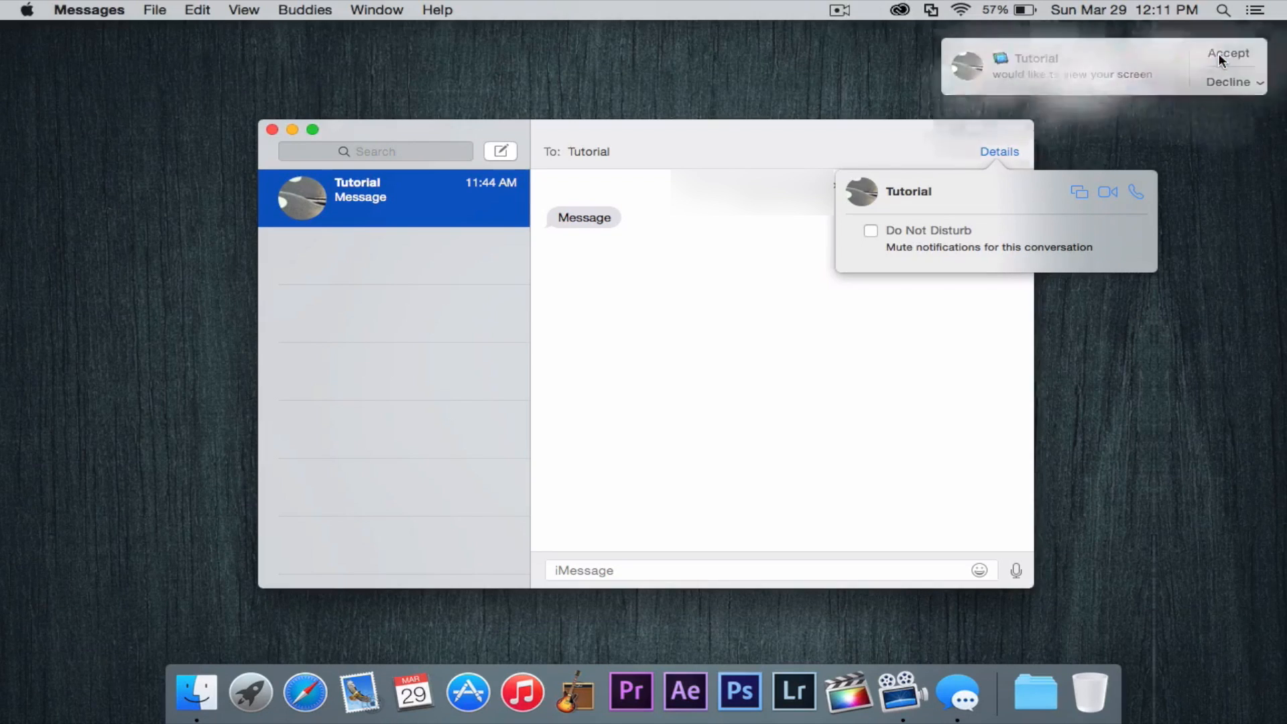
# - Accept Tutorial's request to view the screen
pyautogui.click(1228, 54)
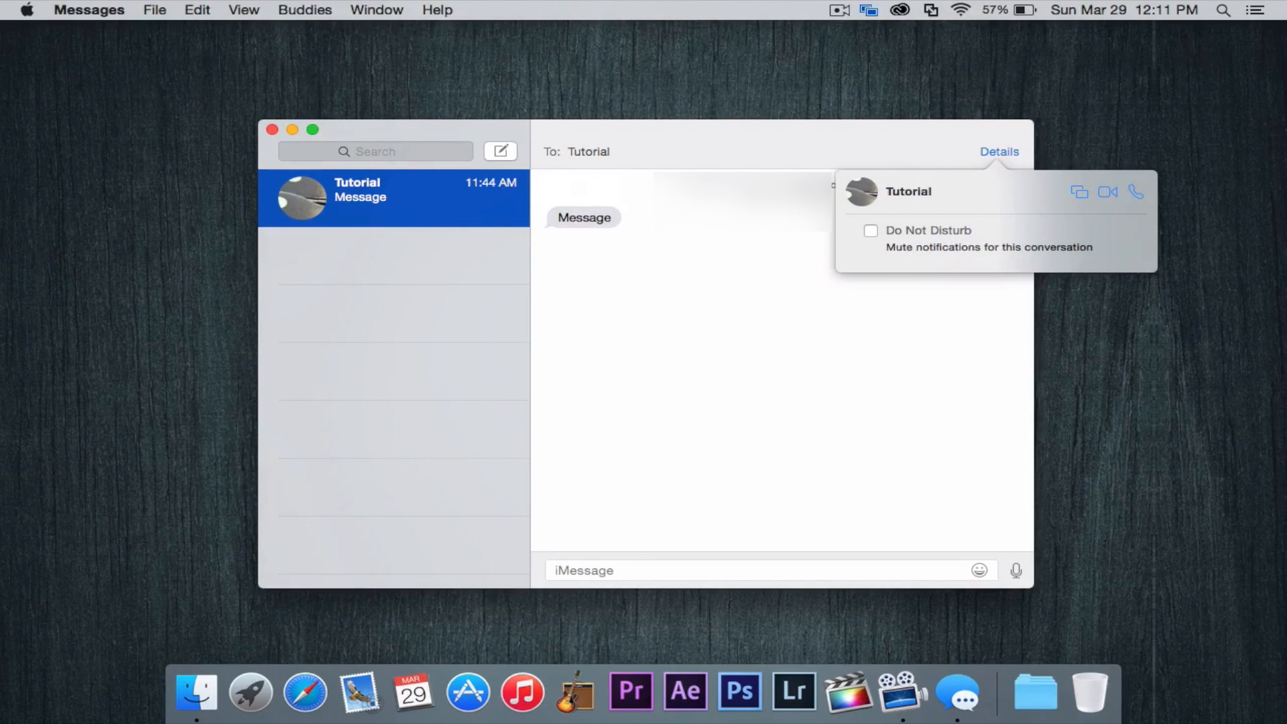
pyautogui.click(869, 10)
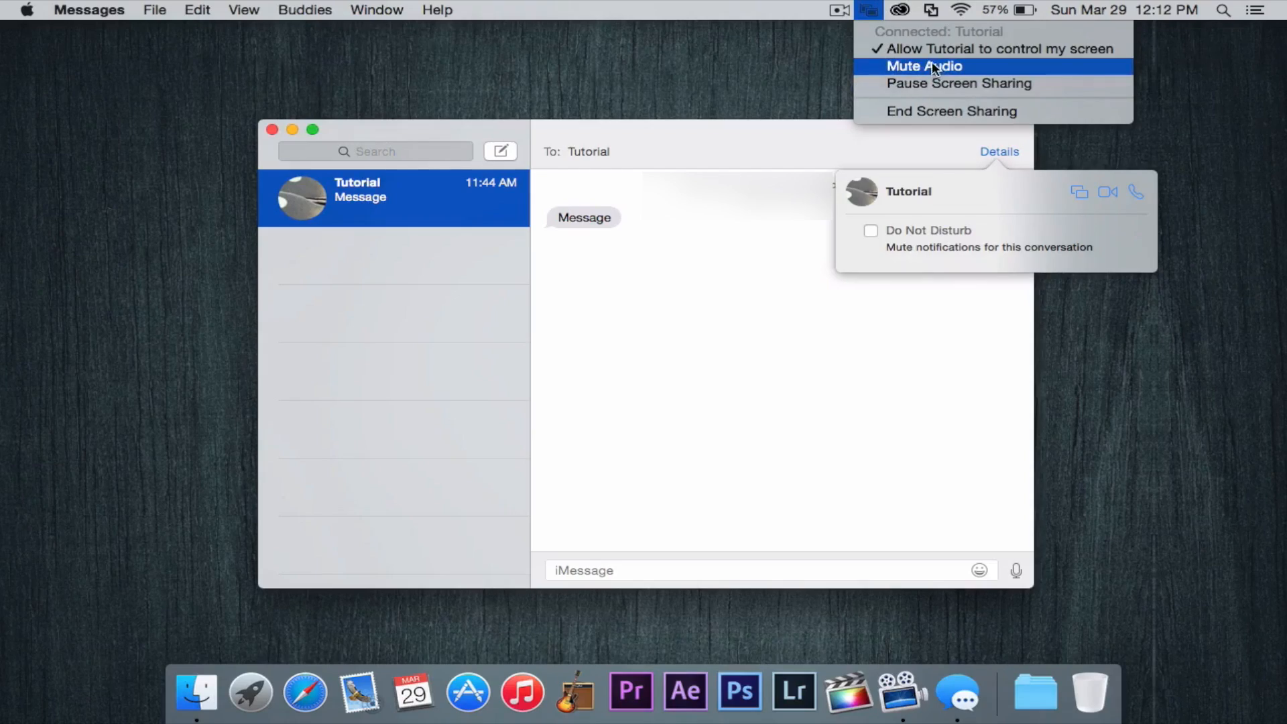
pyautogui.moveTo(941, 84)
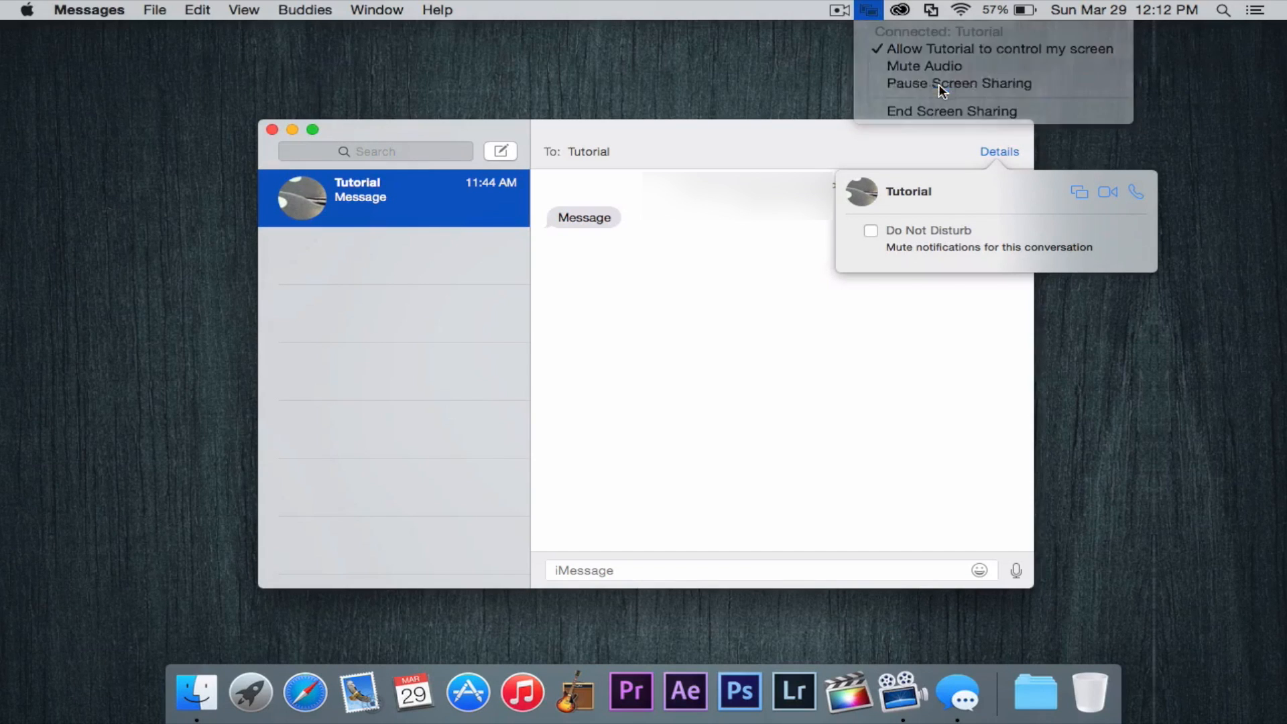
# - Pause screen sharing with Tutorial, then reopen the Screen Sharing menu for End Screen Sharing
pyautogui.click(958, 83)
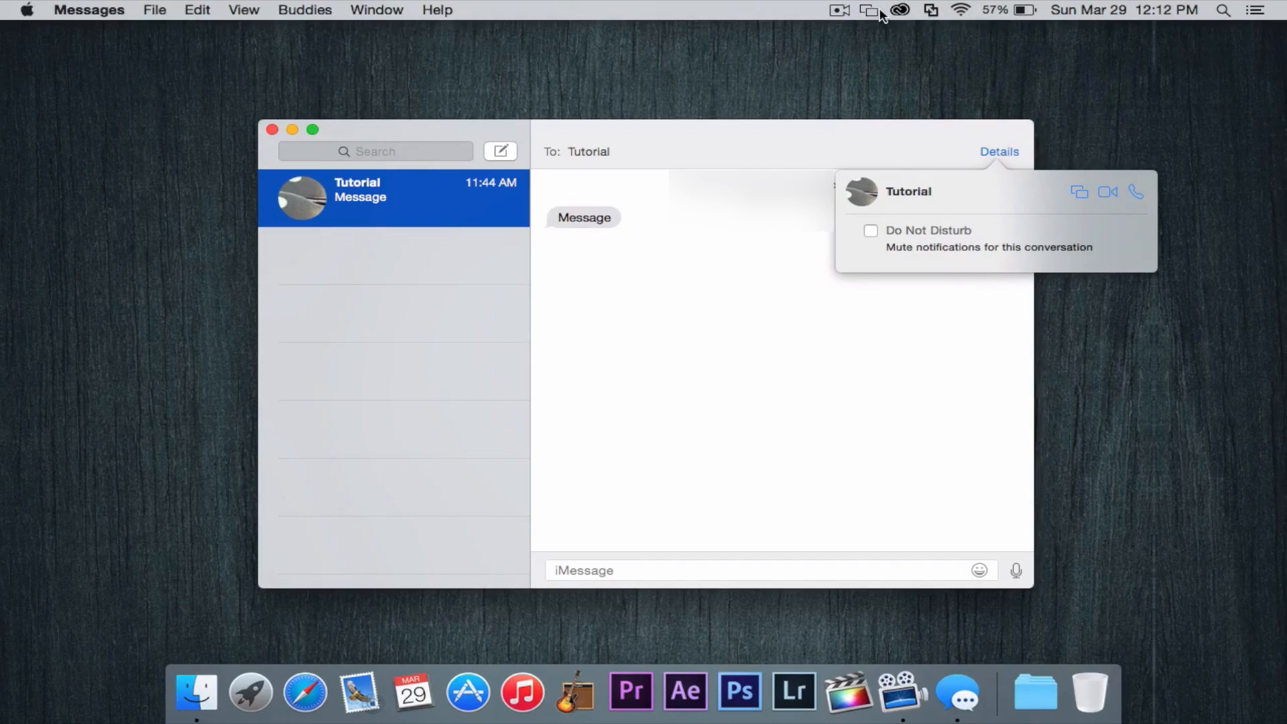
pyautogui.click(870, 9)
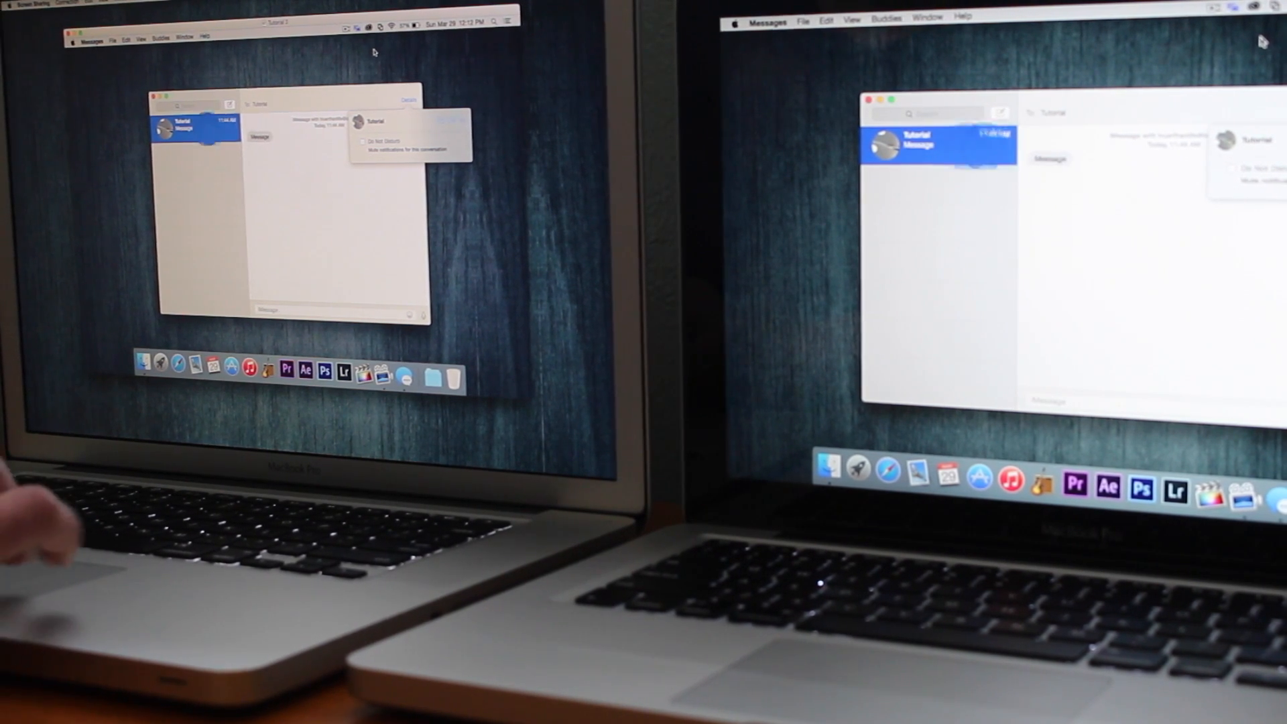
pyautogui.click(357, 25)
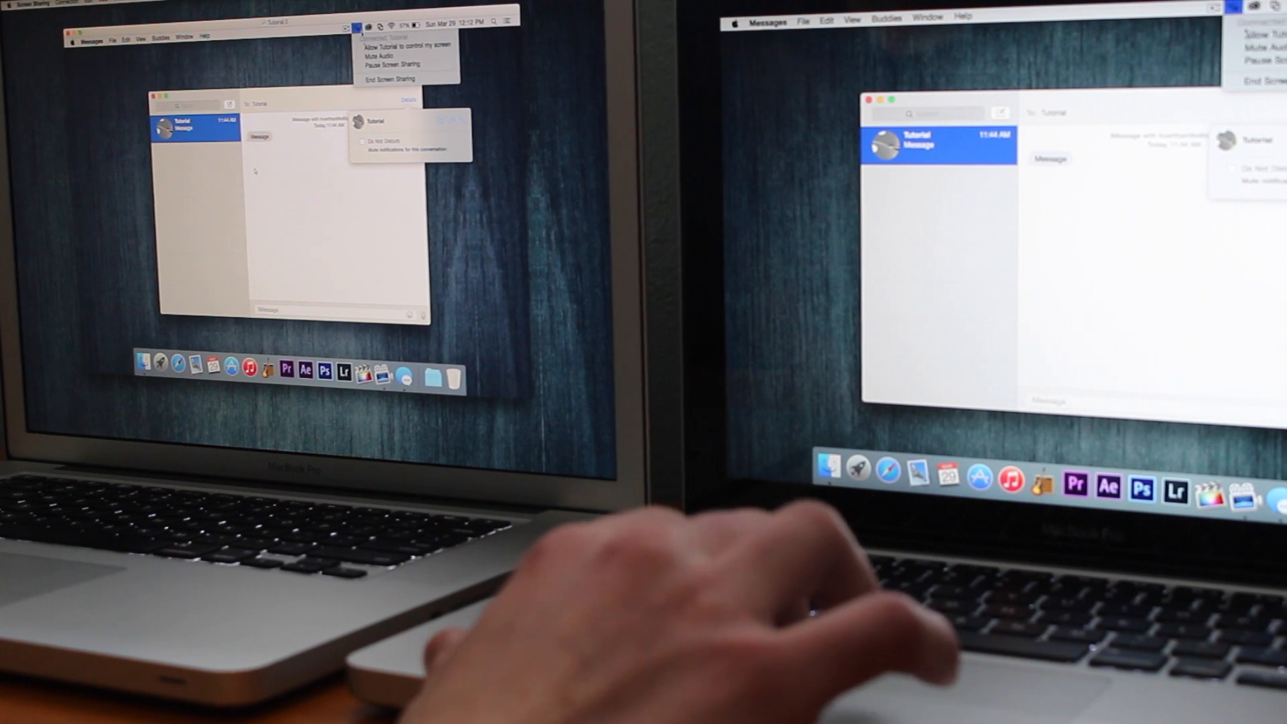